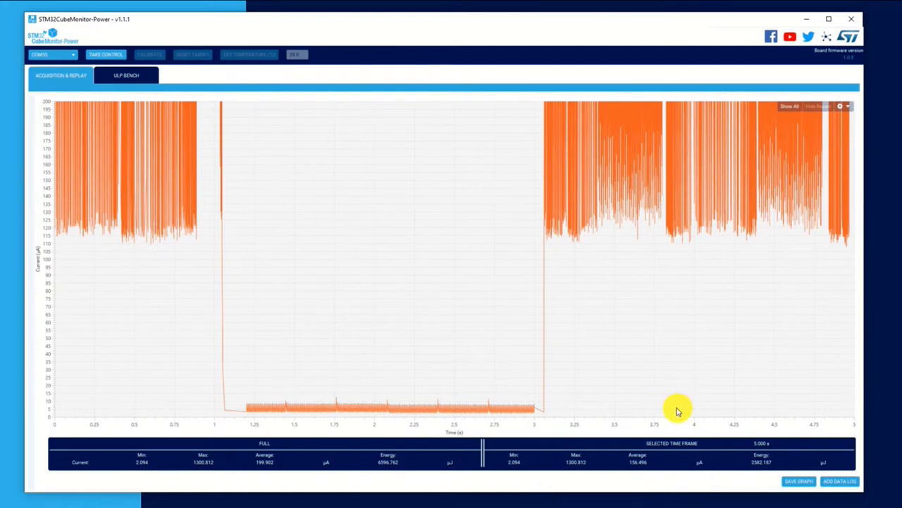
{"action": "mouse_move", "coordinate": [251, 88]}
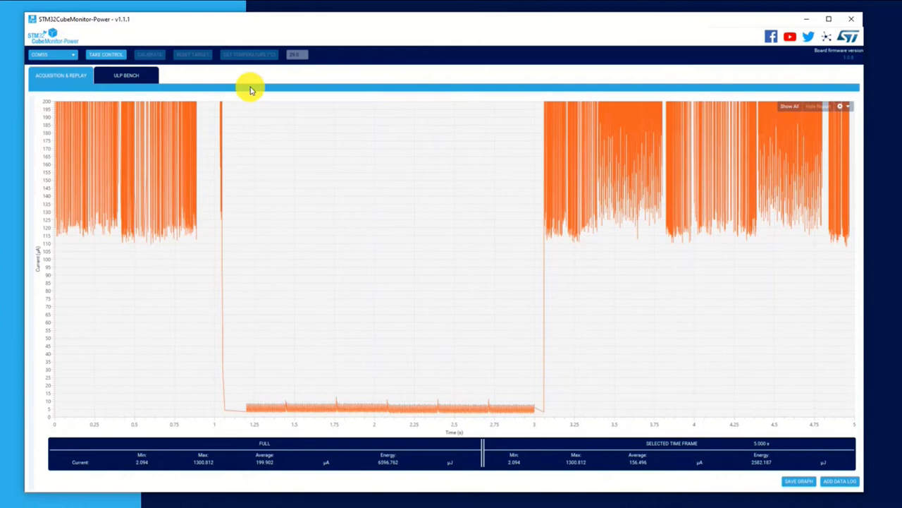
{"action": "mouse_move", "coordinate": [192, 193]}
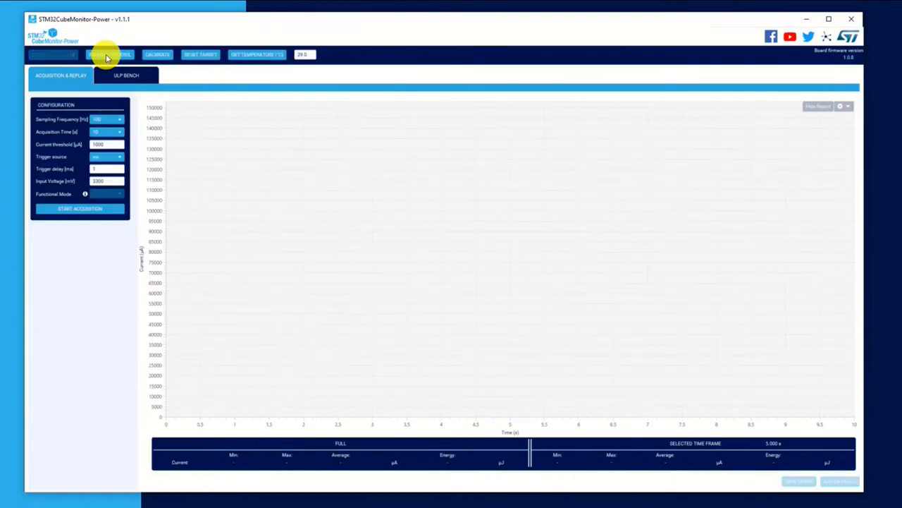
{"action": "left_click", "coordinate": [109, 55]}
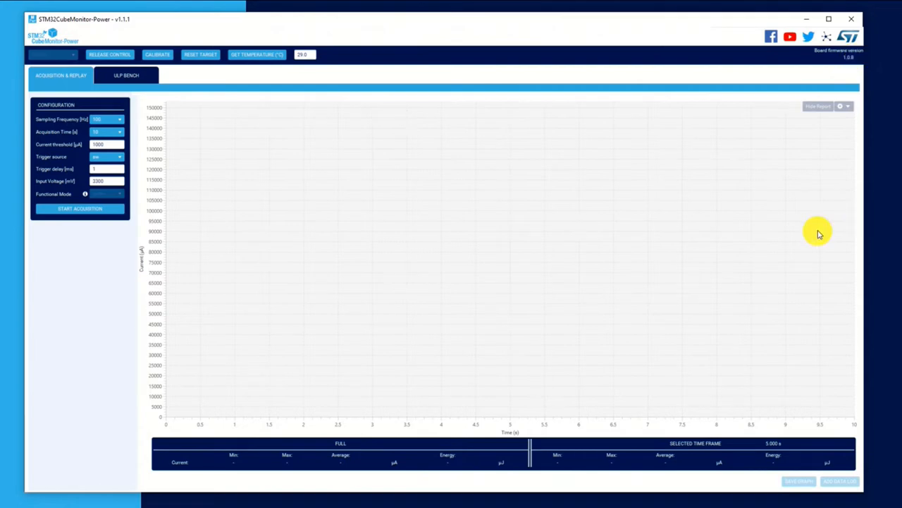
{"action": "mouse_move", "coordinate": [451, 300]}
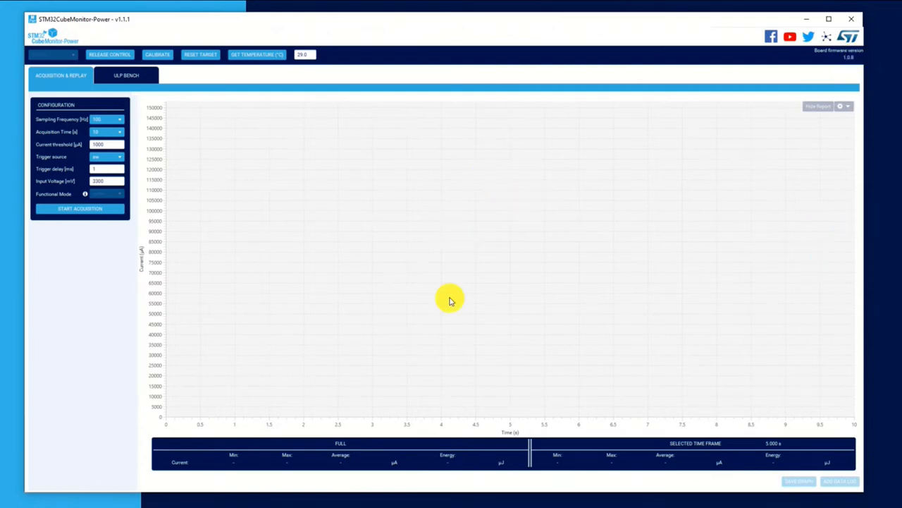
{"action": "mouse_move", "coordinate": [304, 197]}
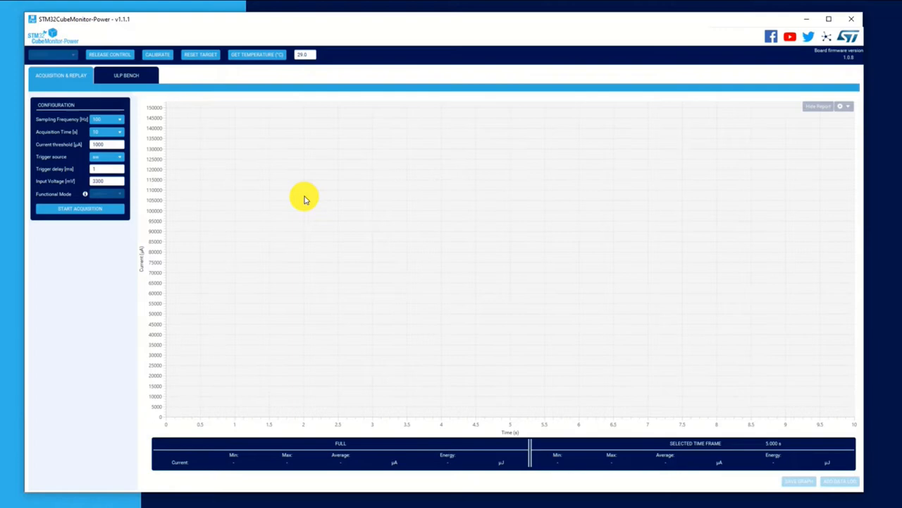
{"action": "mouse_move", "coordinate": [305, 201]}
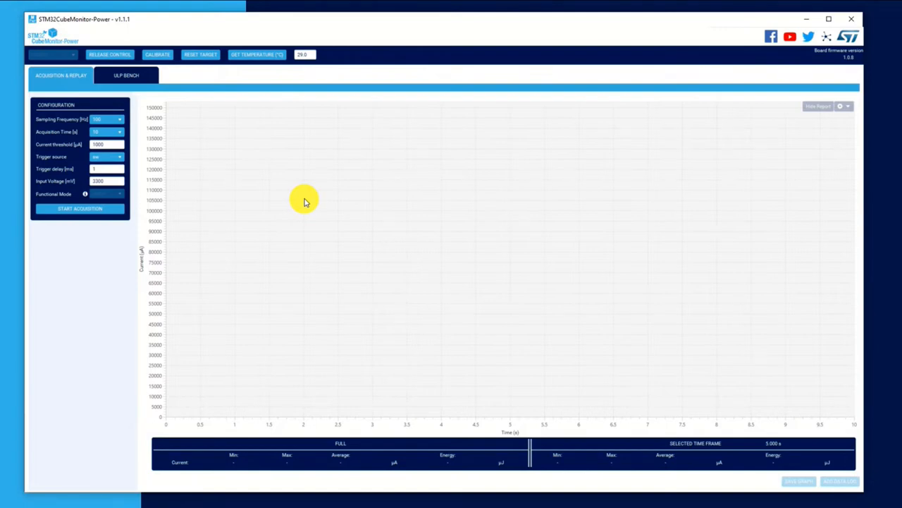
{"action": "mouse_move", "coordinate": [201, 78]}
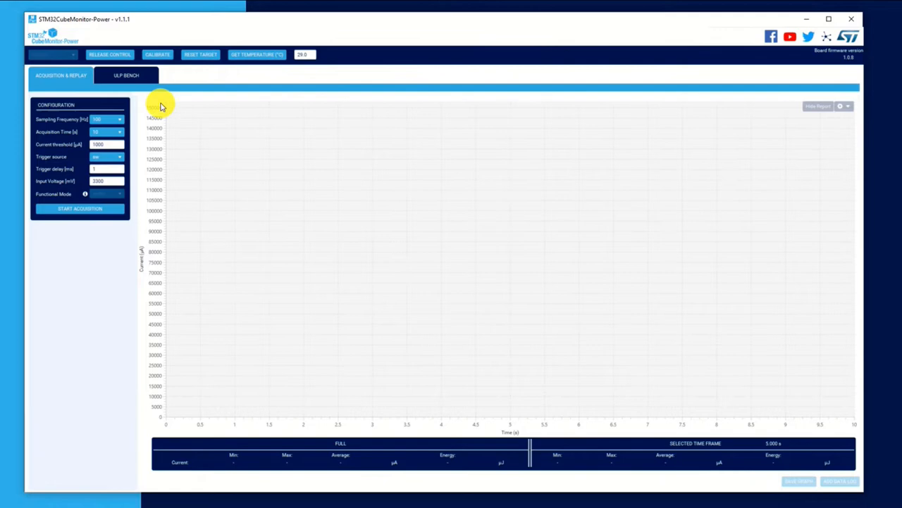
Run a board calibration and let it finish.
{"action": "left_click", "coordinate": [157, 55]}
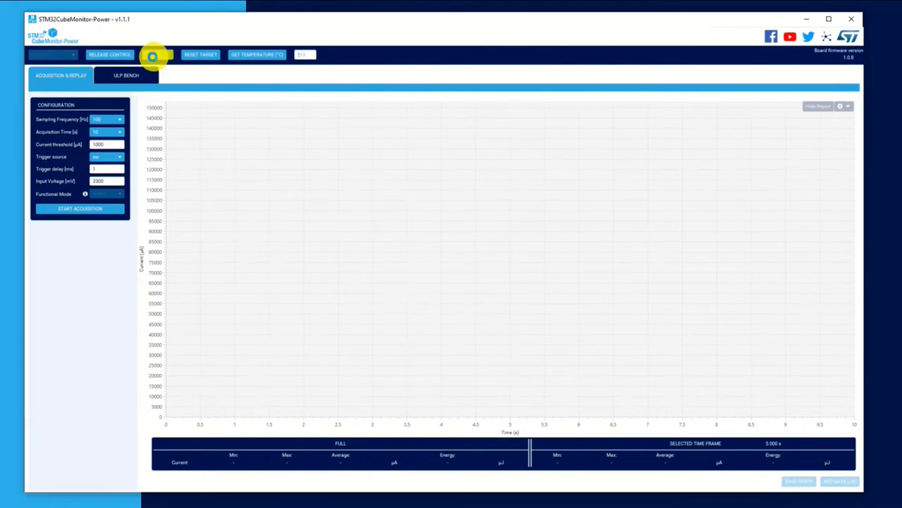
{"action": "left_click", "coordinate": [155, 55]}
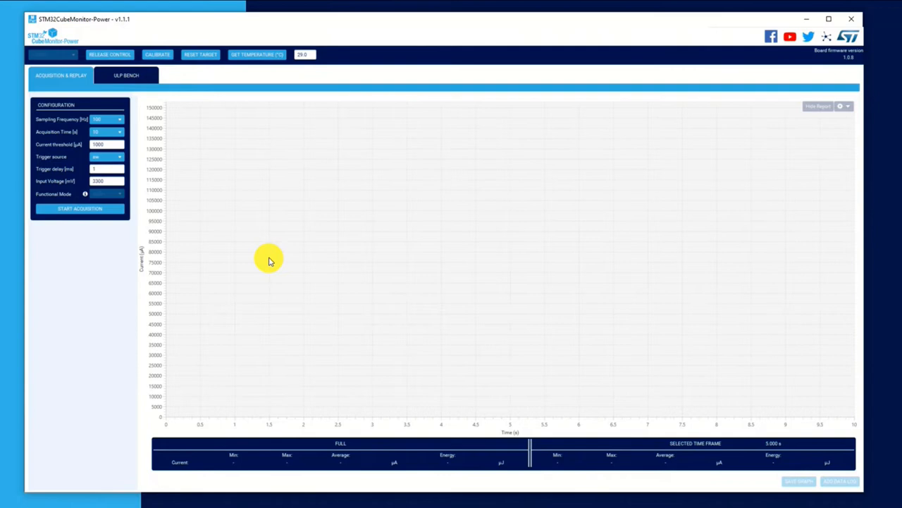
{"action": "mouse_move", "coordinate": [296, 158]}
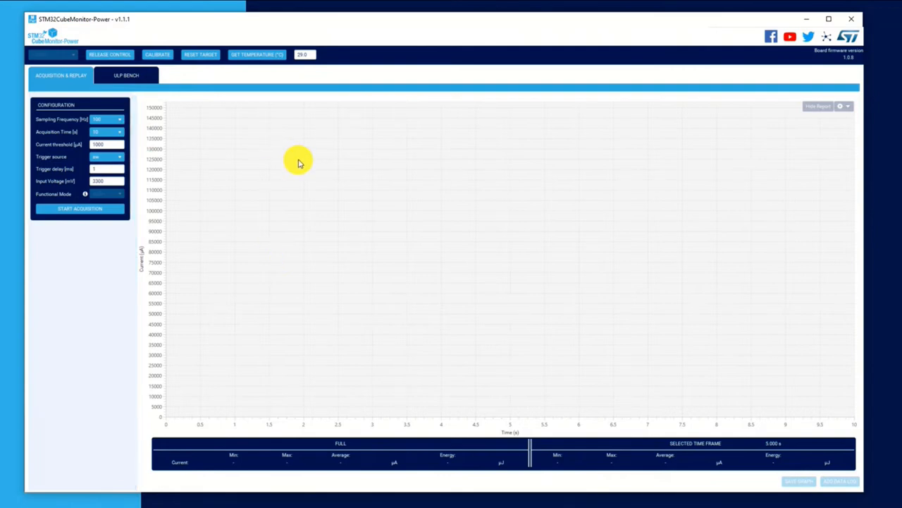
{"action": "mouse_move", "coordinate": [296, 164]}
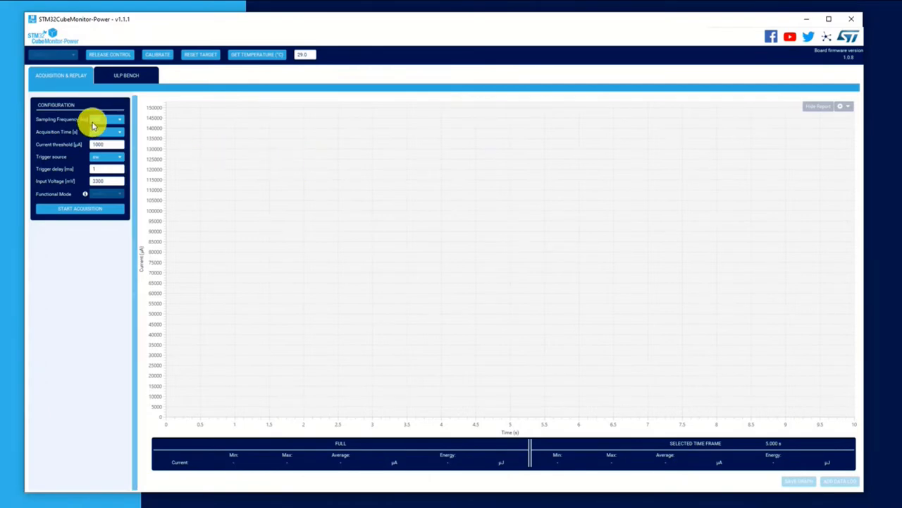
Set sampling frequency to 100000 Hz with 10 s acquisition and optim functional mode.
{"action": "left_click", "coordinate": [119, 118]}
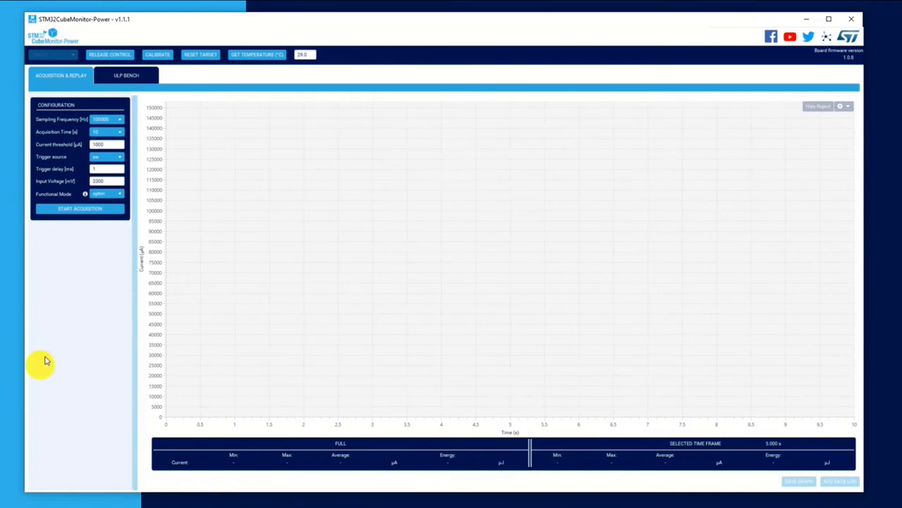
{"action": "mouse_move", "coordinate": [31, 377]}
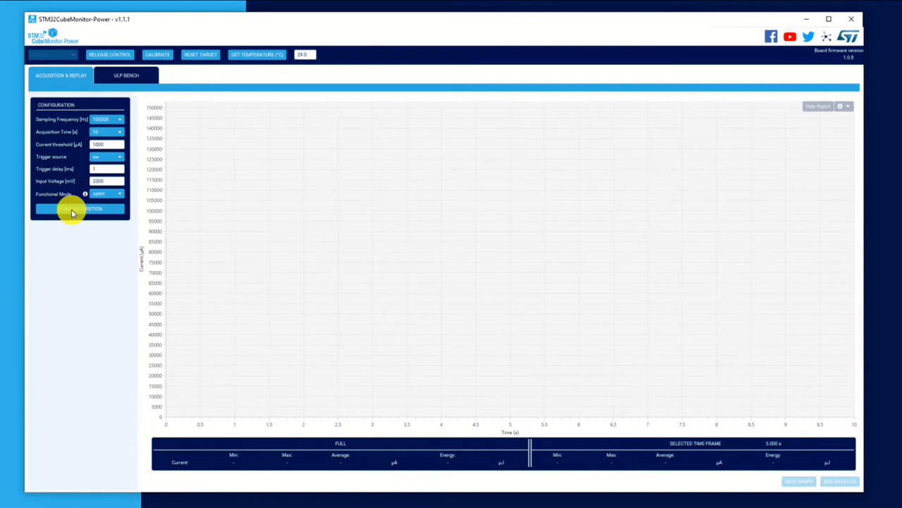
Start the 10-second current acquisition.
{"action": "left_click", "coordinate": [79, 208]}
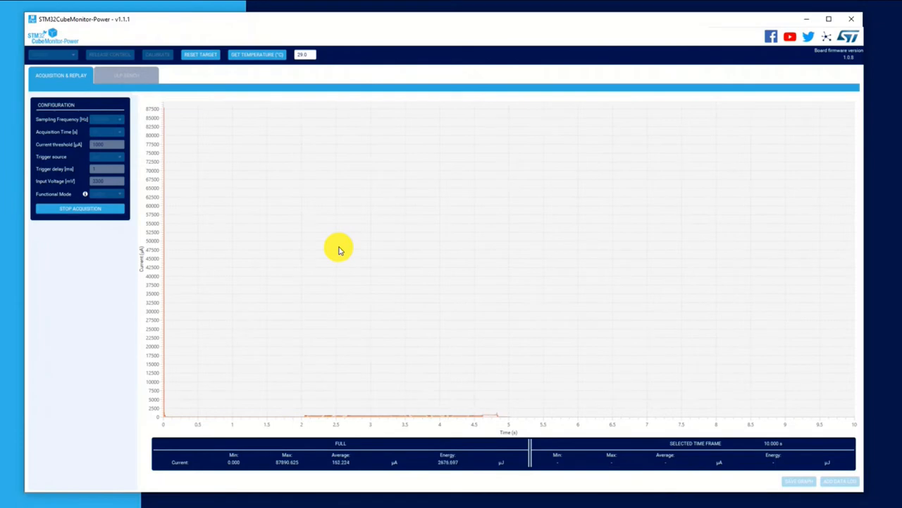
{"action": "mouse_move", "coordinate": [402, 245]}
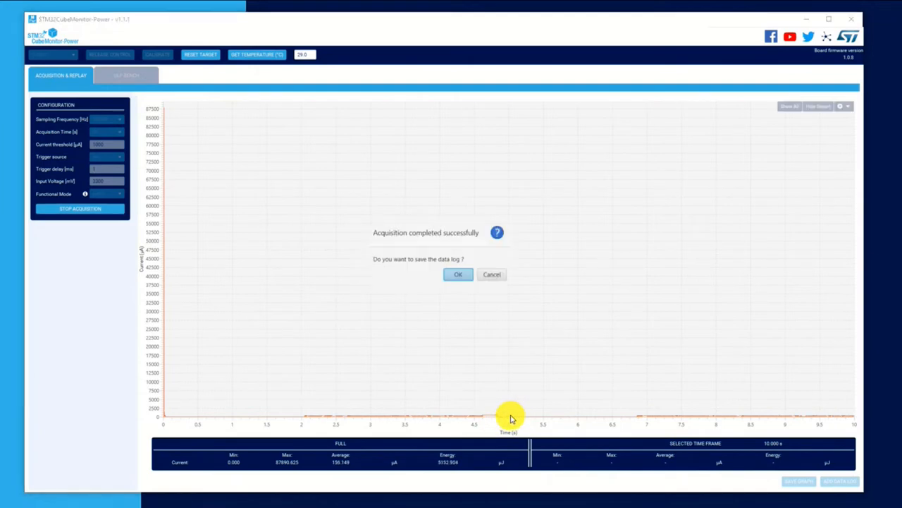
{"action": "mouse_move", "coordinate": [514, 414]}
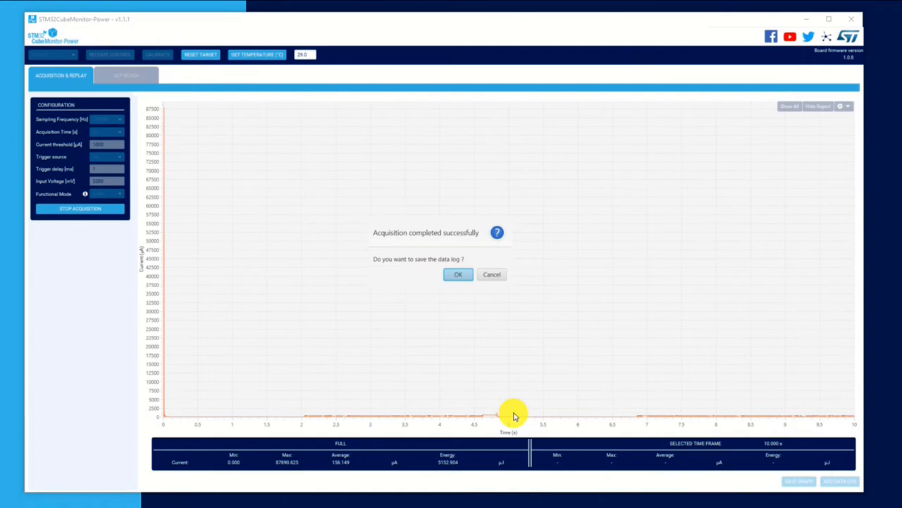
{"action": "mouse_move", "coordinate": [493, 351]}
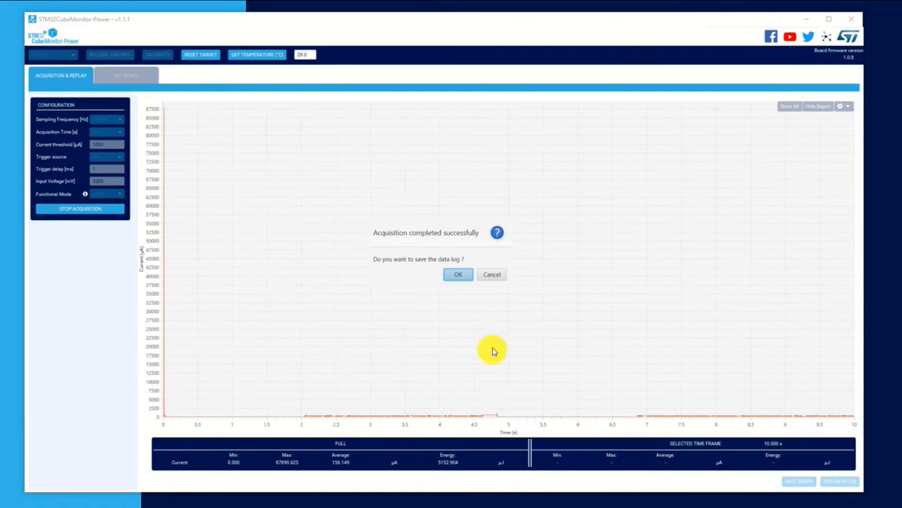
{"action": "mouse_move", "coordinate": [437, 268]}
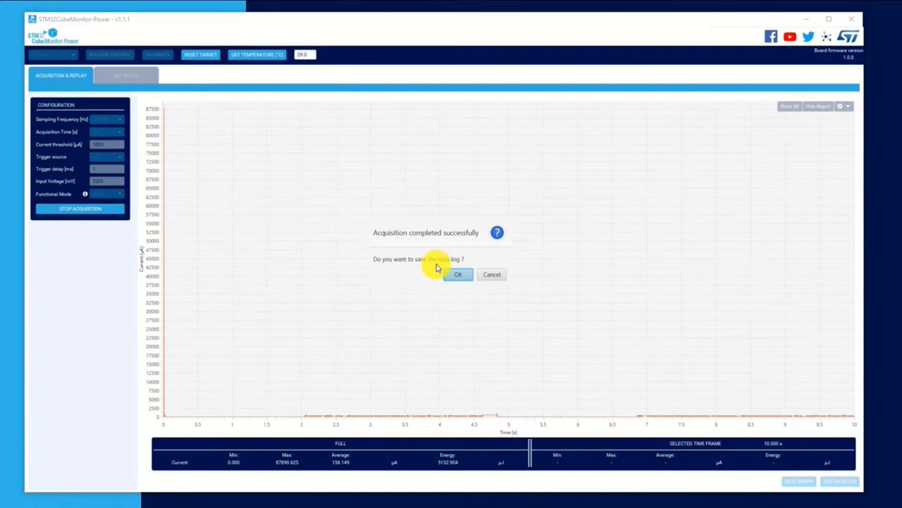
{"action": "mouse_move", "coordinate": [399, 268]}
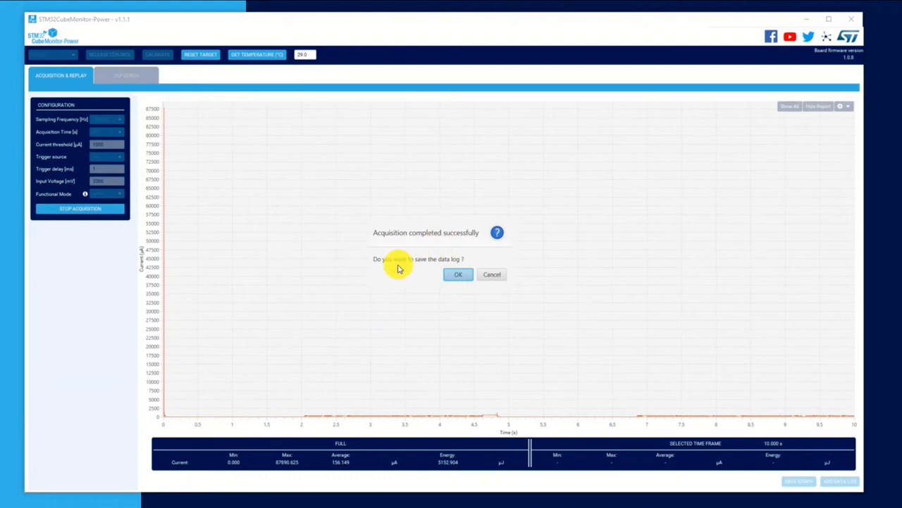
{"action": "mouse_move", "coordinate": [423, 232]}
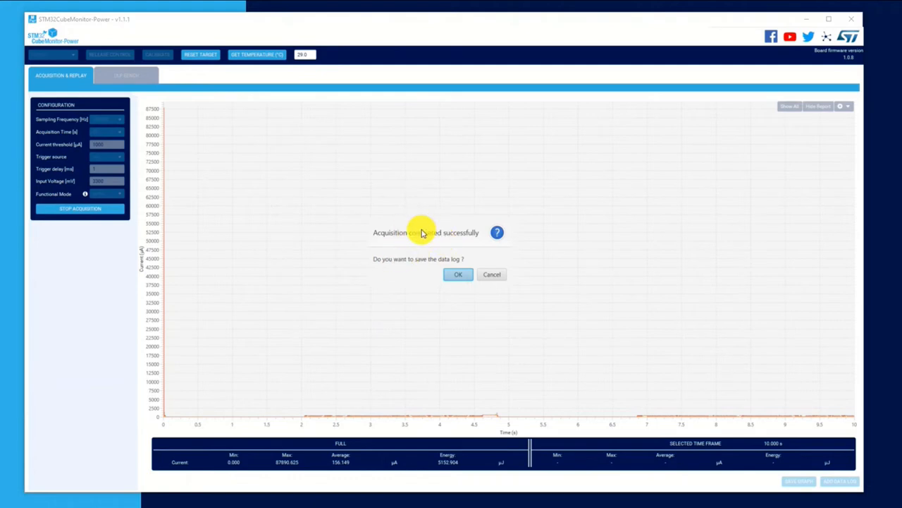
{"action": "mouse_move", "coordinate": [339, 254]}
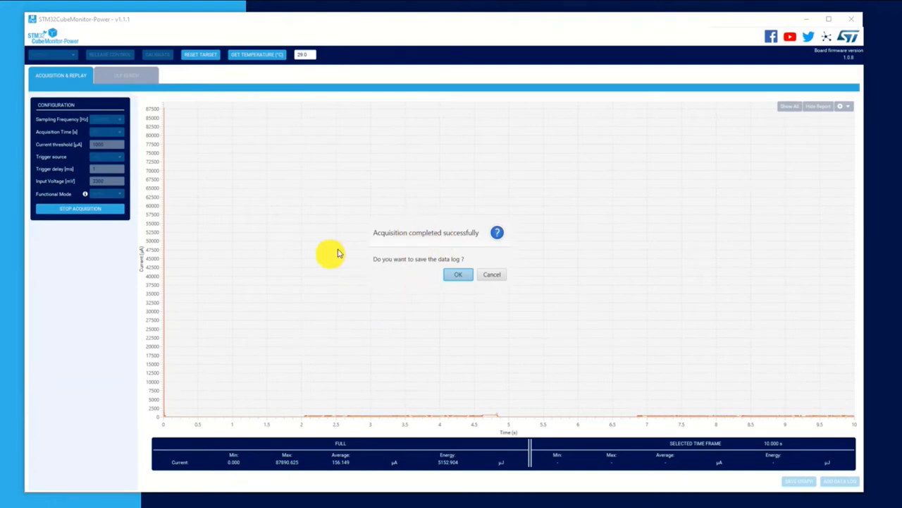
{"action": "mouse_move", "coordinate": [492, 275]}
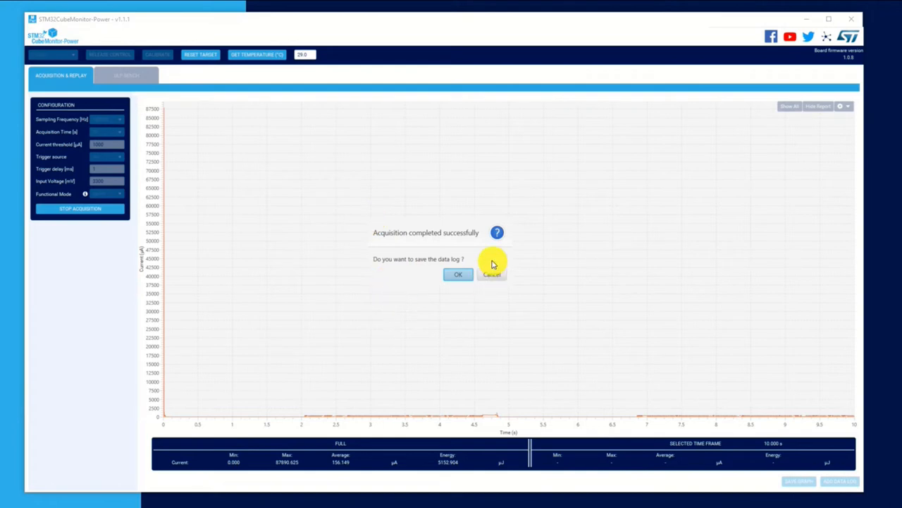
Cancel the 'Acquisition completed successfully' dialog without saving the data log.
{"action": "left_click", "coordinate": [491, 274]}
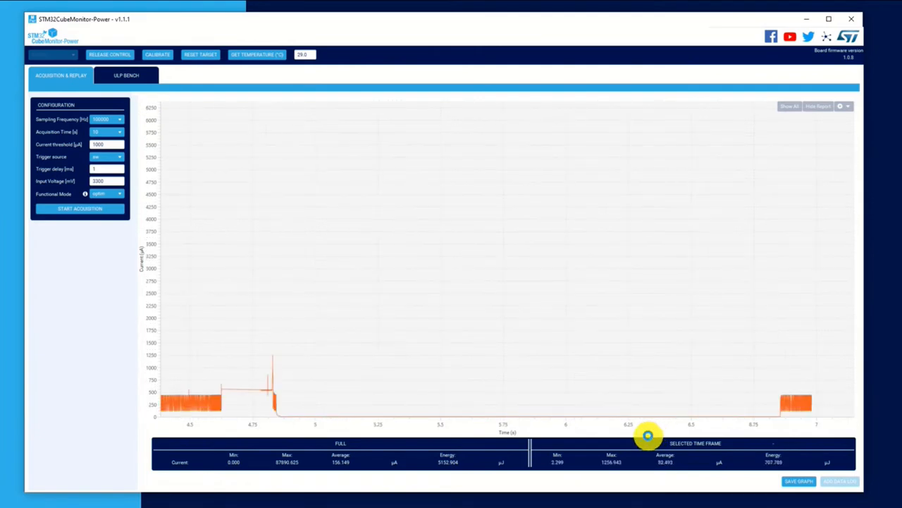
Zoom the trace to the 4.8–6.85 s low-power interval, averaging about 26.3 µA.
{"action": "left_click_drag", "start_coordinate": [647, 451], "coordinate": [535, 452]}
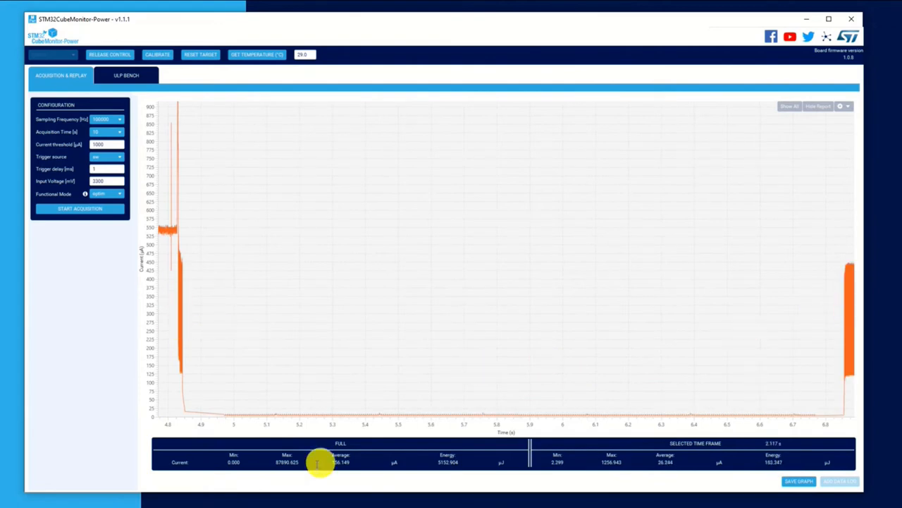
{"action": "mouse_move", "coordinate": [194, 421]}
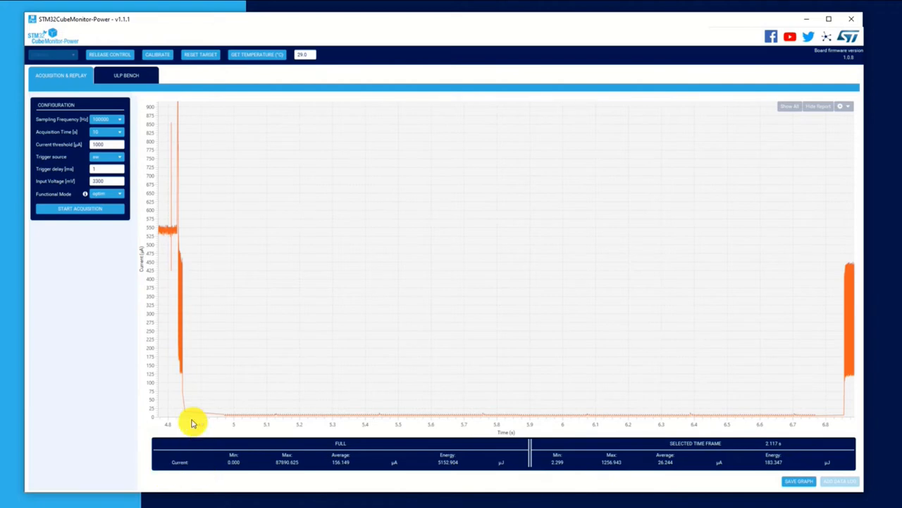
{"action": "mouse_move", "coordinate": [853, 426]}
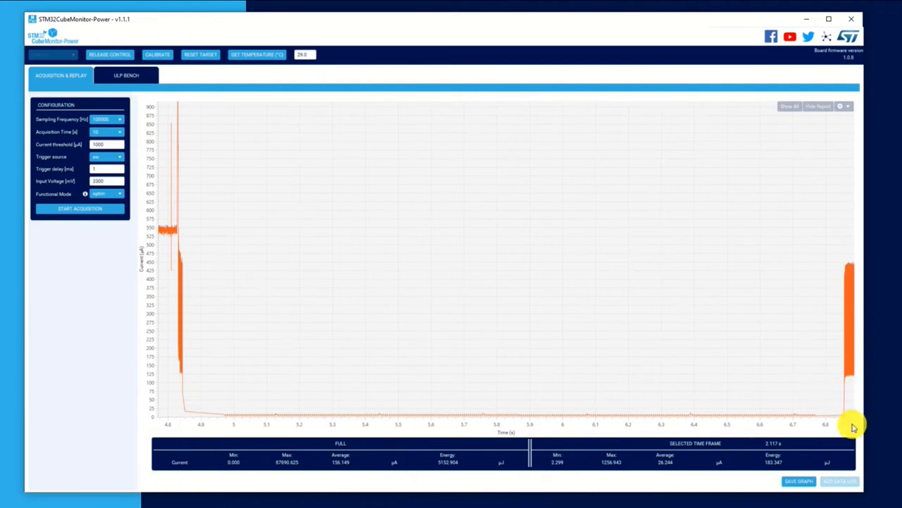
{"action": "mouse_move", "coordinate": [395, 259]}
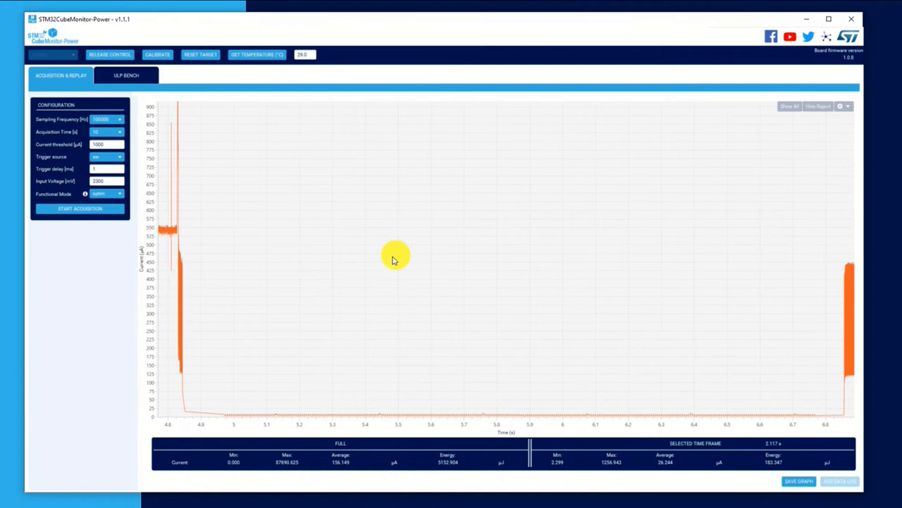
{"action": "mouse_move", "coordinate": [237, 420]}
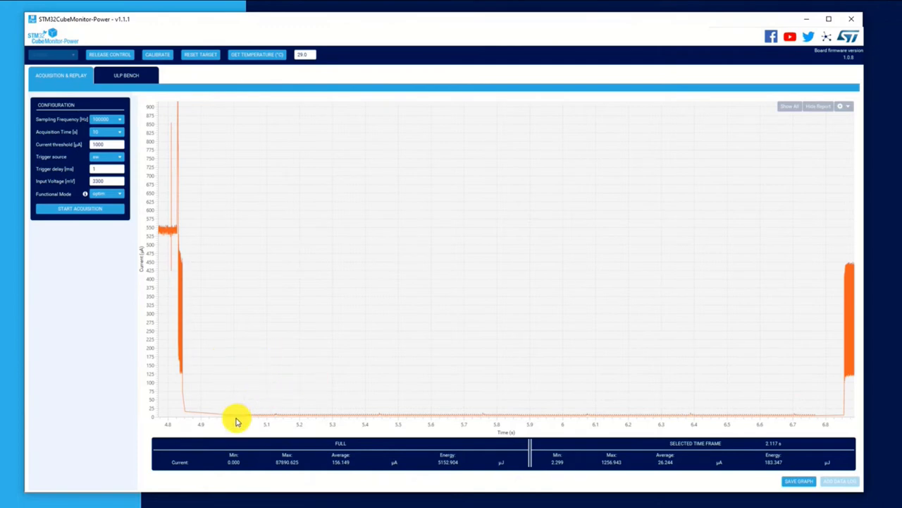
{"action": "mouse_move", "coordinate": [316, 427]}
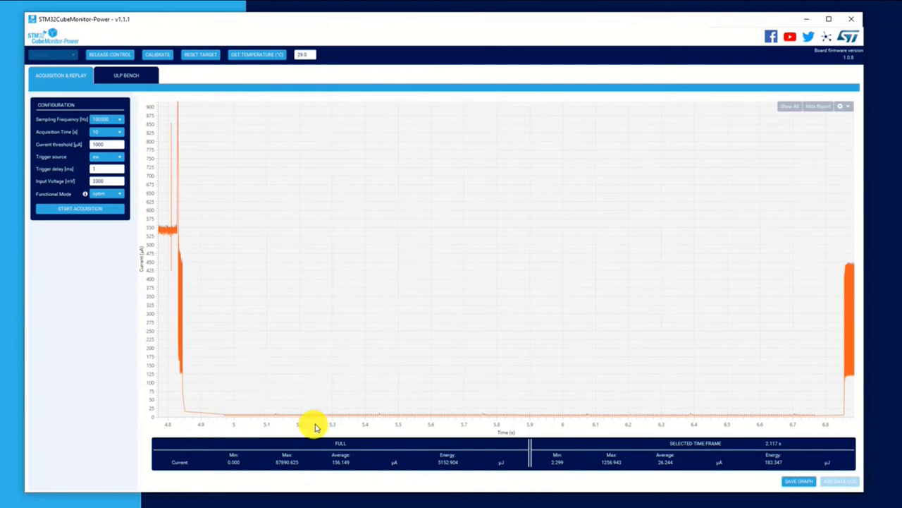
{"action": "mouse_move", "coordinate": [473, 383]}
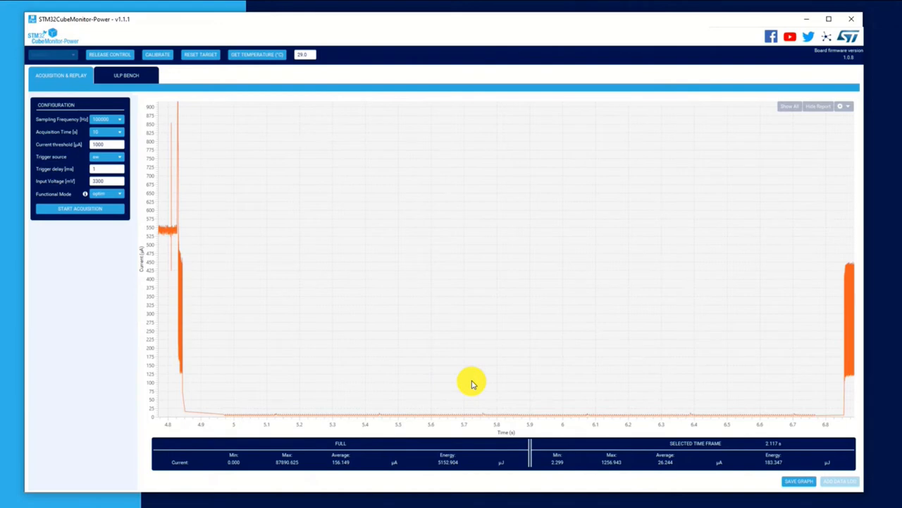
{"action": "mouse_move", "coordinate": [473, 383]}
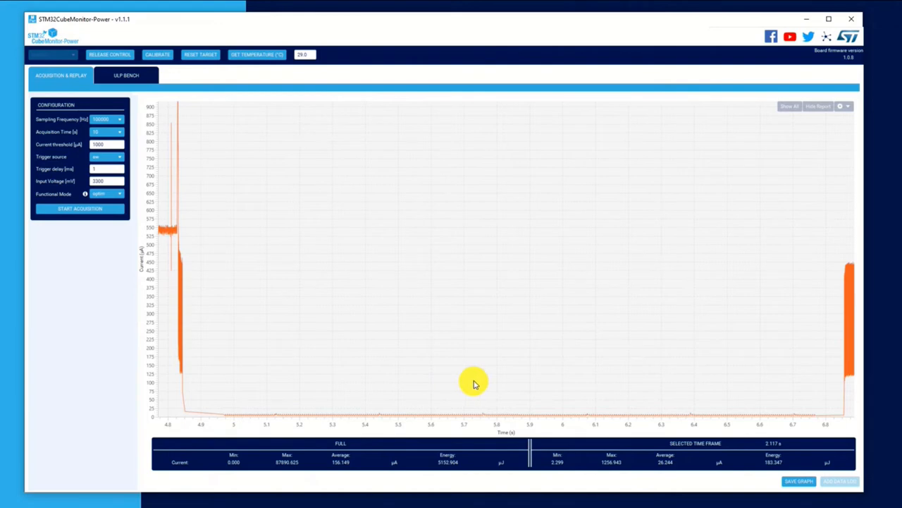
{"action": "mouse_move", "coordinate": [495, 347]}
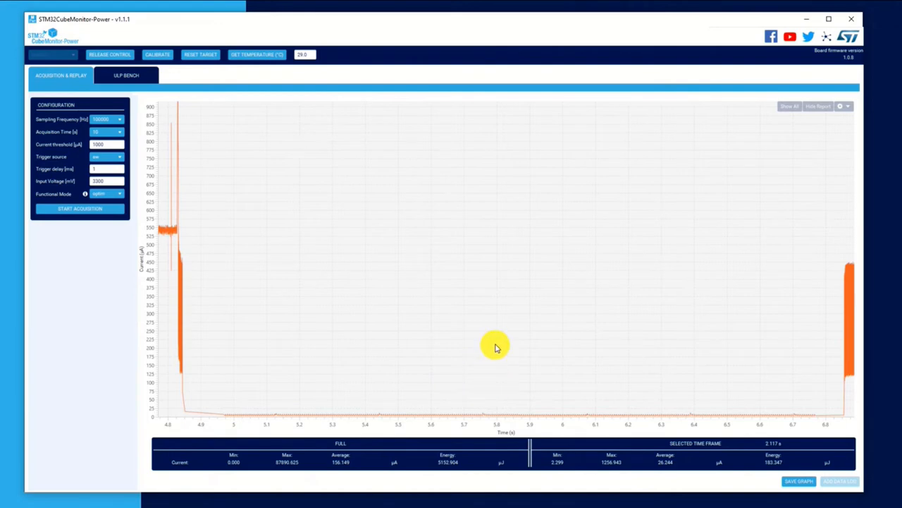
{"action": "mouse_move", "coordinate": [433, 299]}
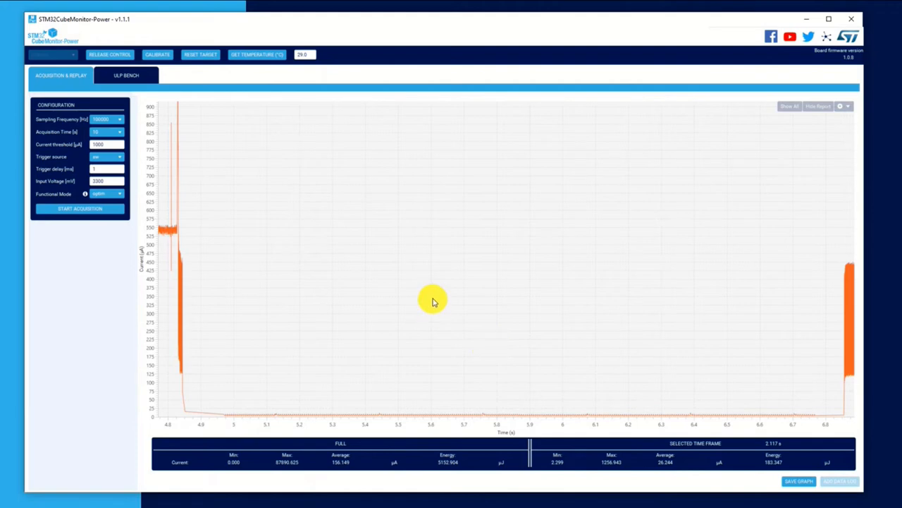
{"action": "mouse_move", "coordinate": [662, 171]}
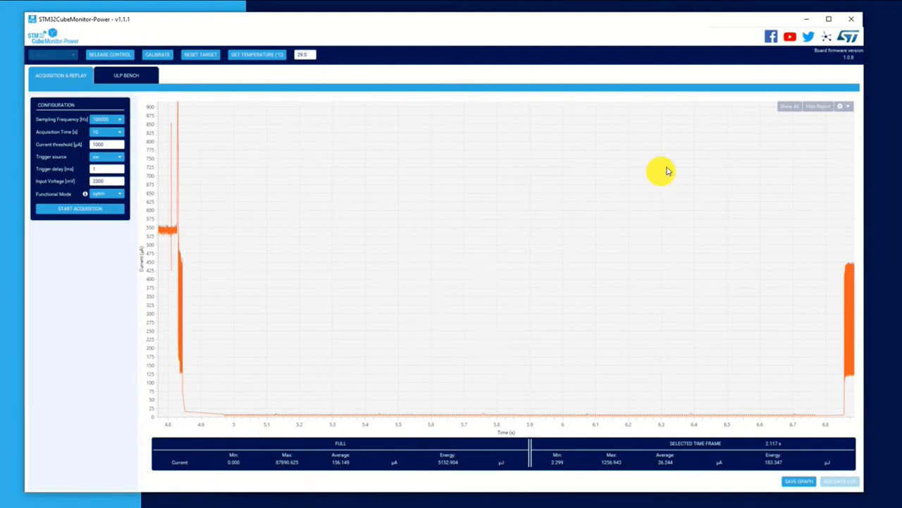
{"action": "mouse_move", "coordinate": [334, 279]}
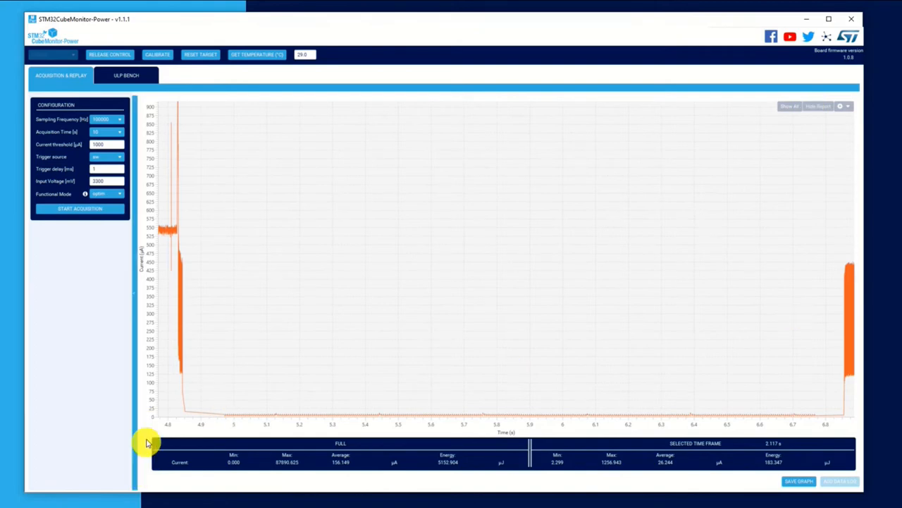
{"action": "mouse_move", "coordinate": [827, 431]}
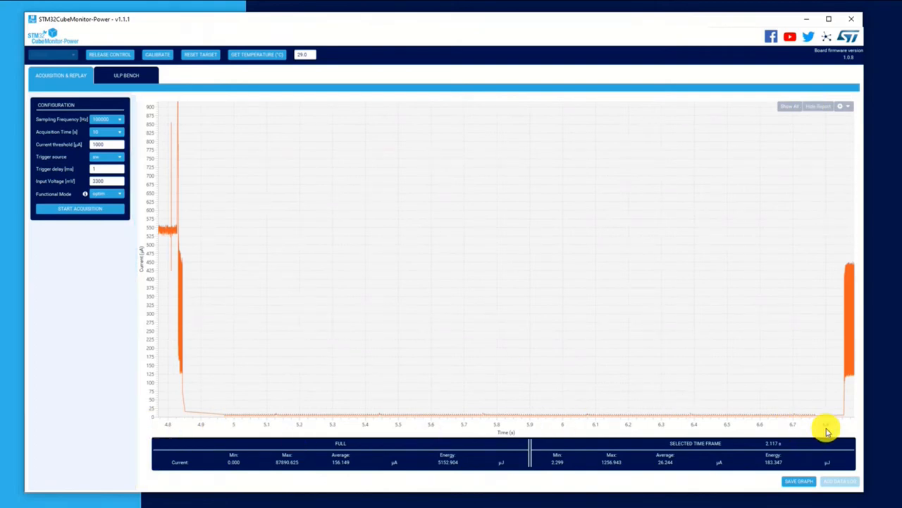
{"action": "mouse_move", "coordinate": [444, 358]}
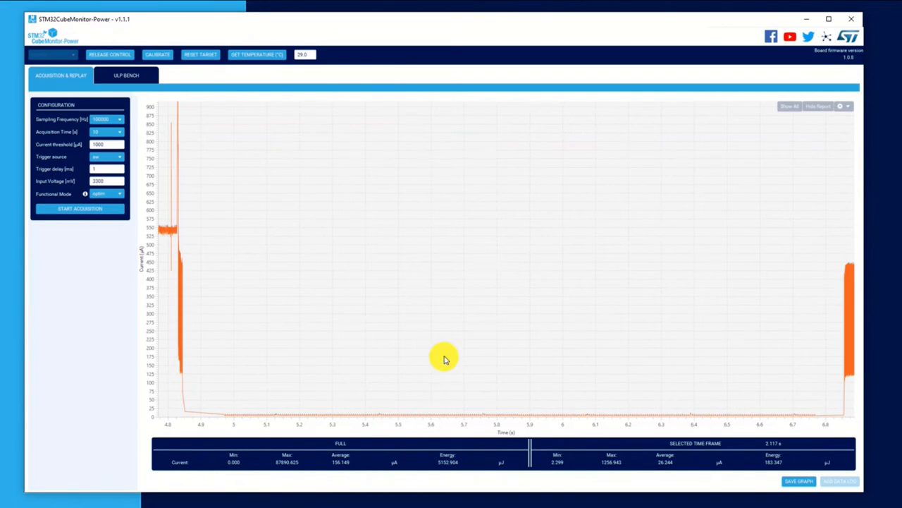
{"action": "mouse_move", "coordinate": [516, 339]}
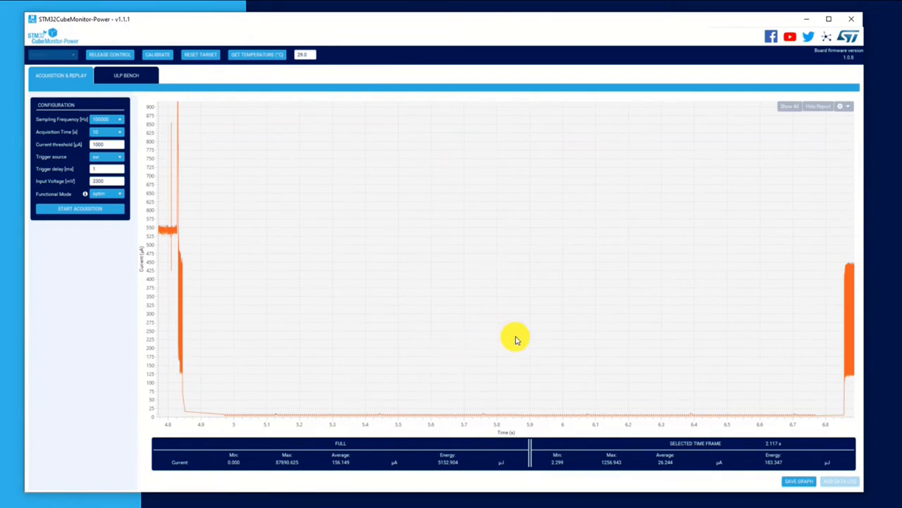
{"action": "mouse_move", "coordinate": [229, 404]}
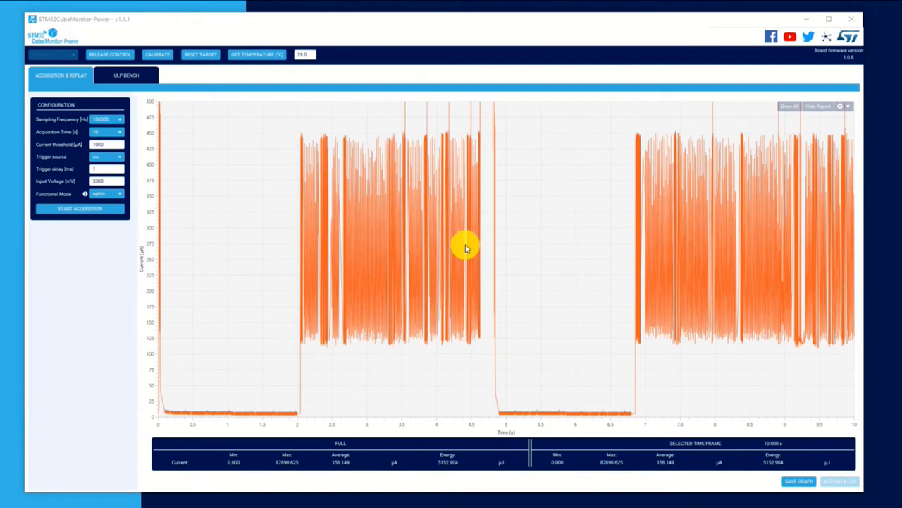
{"action": "mouse_move", "coordinate": [497, 273]}
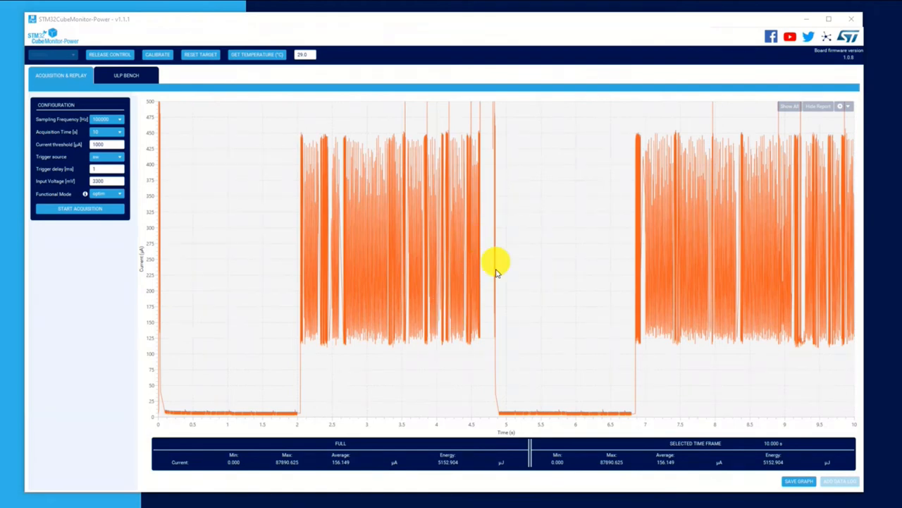
{"action": "mouse_move", "coordinate": [568, 416]}
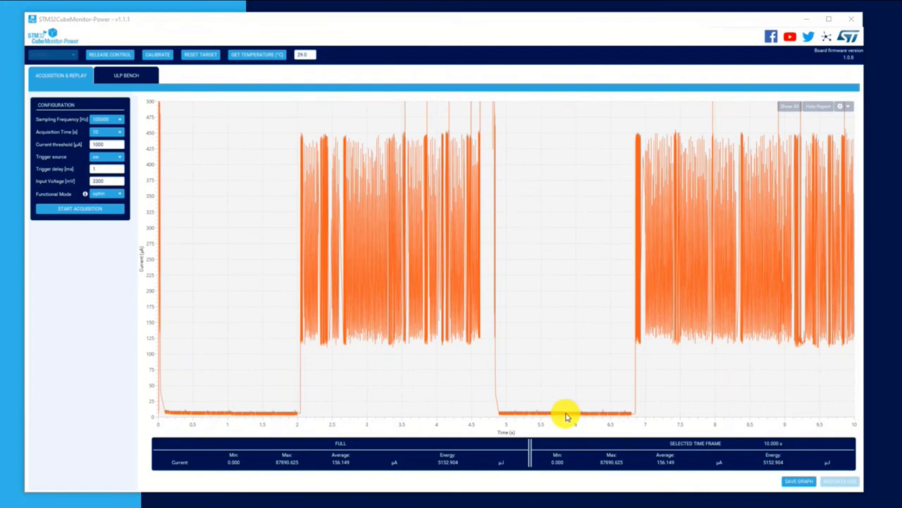
{"action": "mouse_move", "coordinate": [621, 420]}
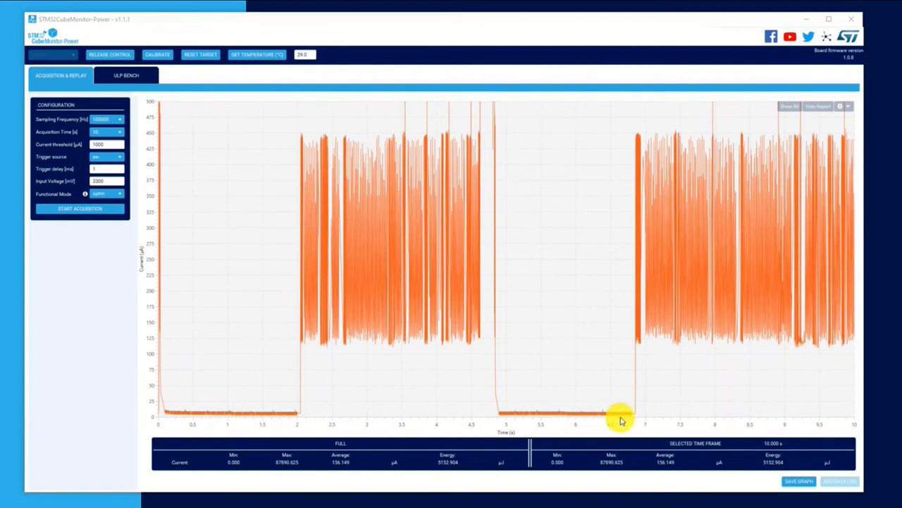
{"action": "mouse_move", "coordinate": [720, 190]}
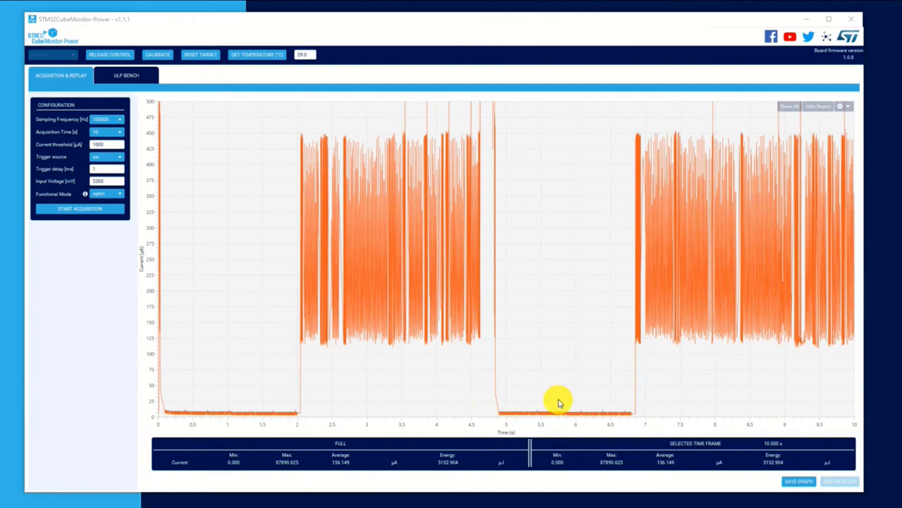
{"action": "mouse_move", "coordinate": [585, 420]}
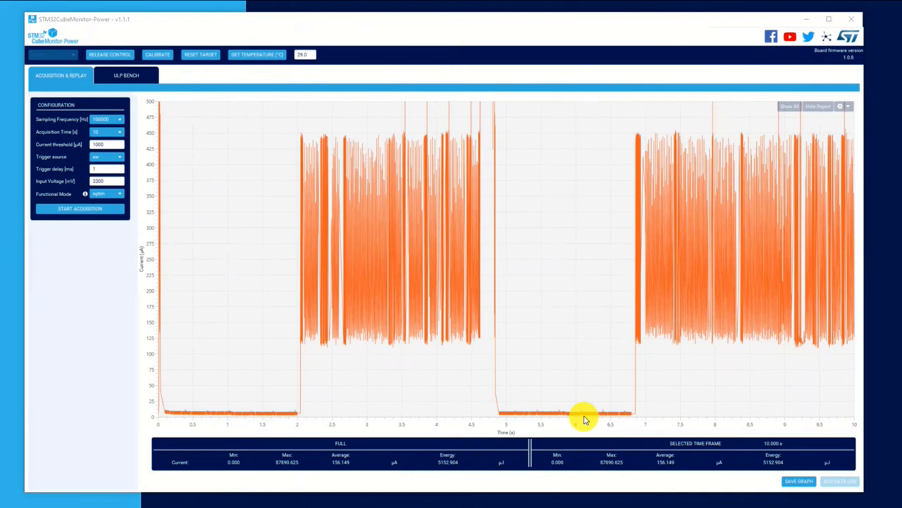
{"action": "mouse_move", "coordinate": [824, 453]}
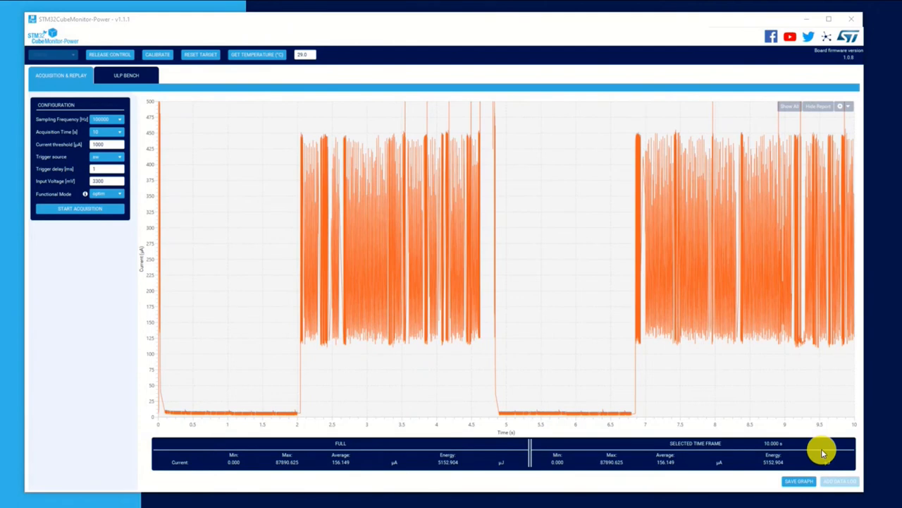